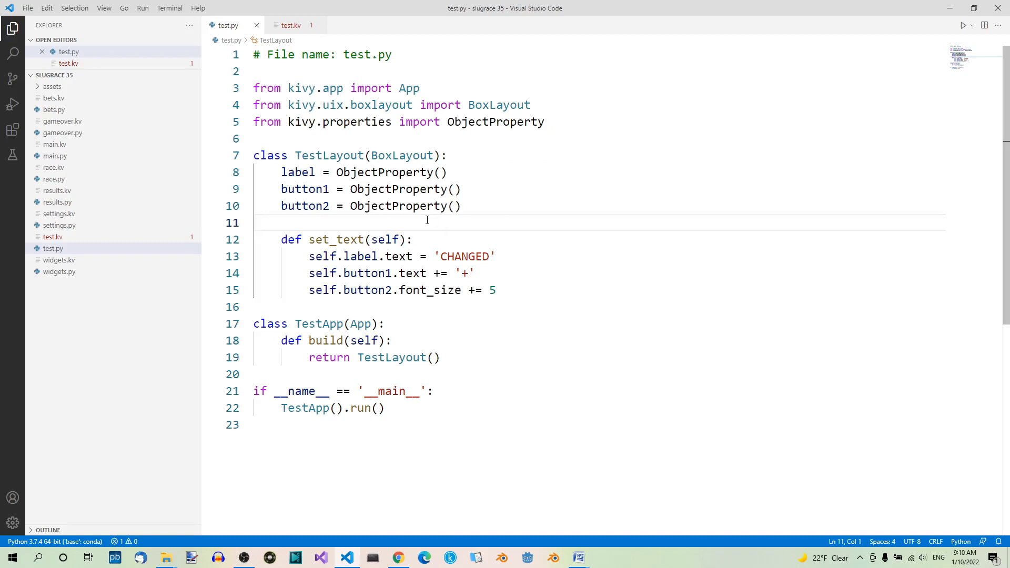
mouse_move(473, 121)
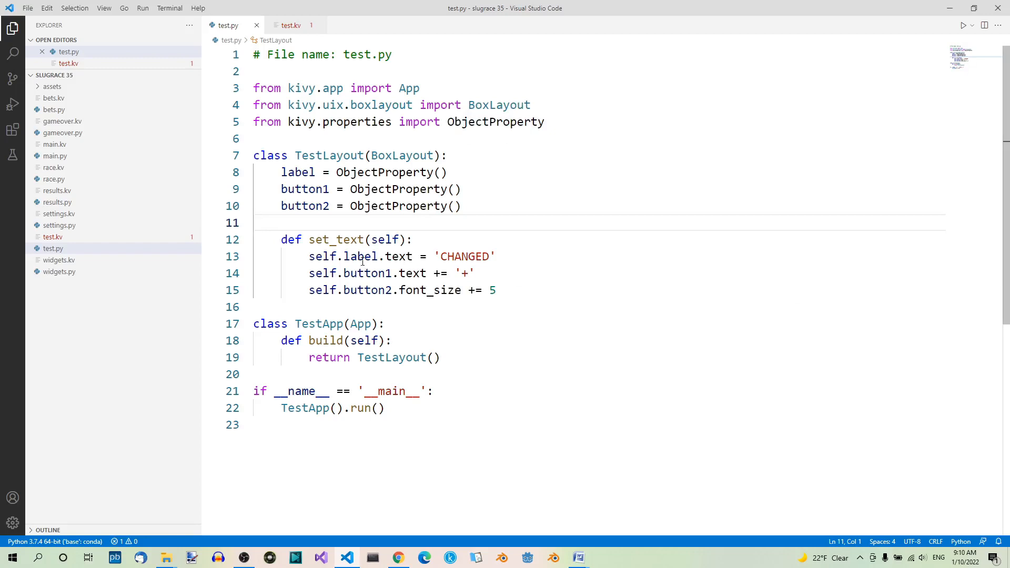
mouse_move(490, 195)
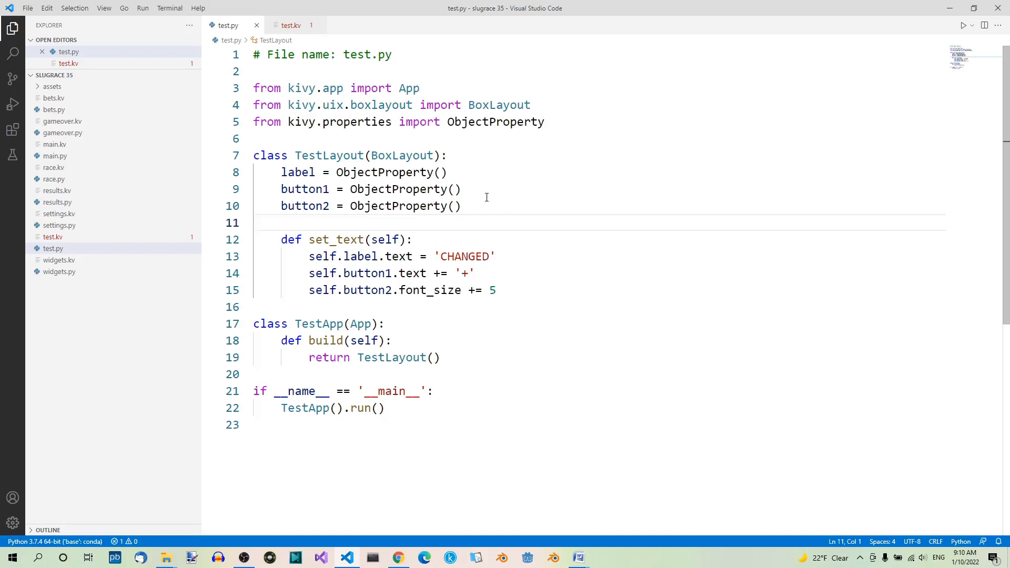
mouse_move(487, 189)
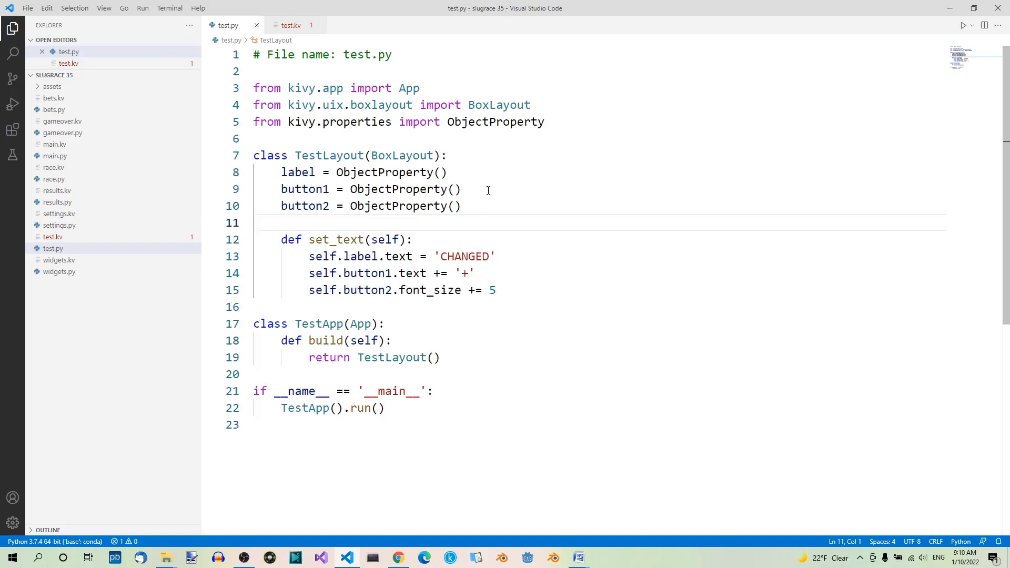
mouse_move(361, 256)
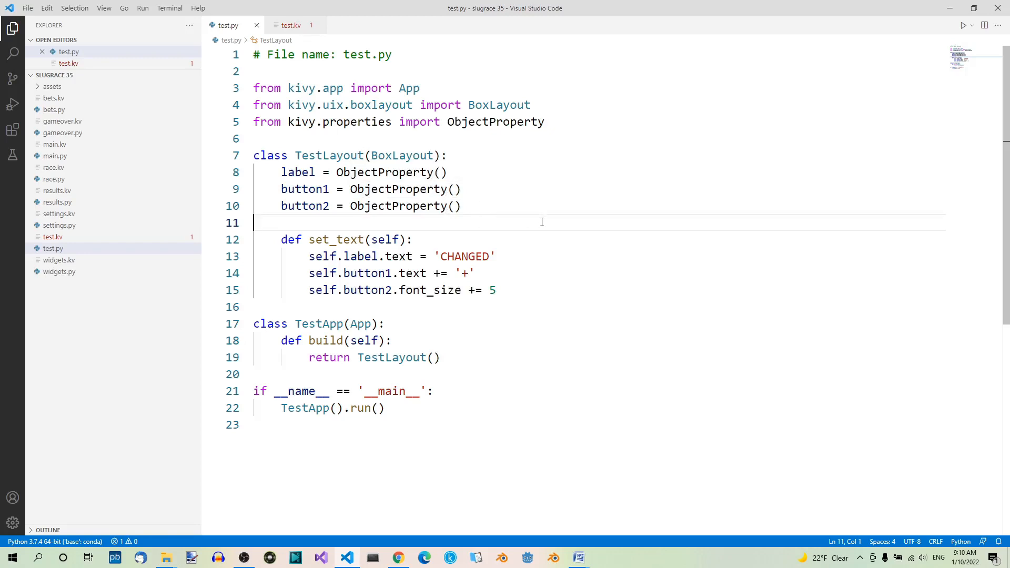
mouse_move(556, 240)
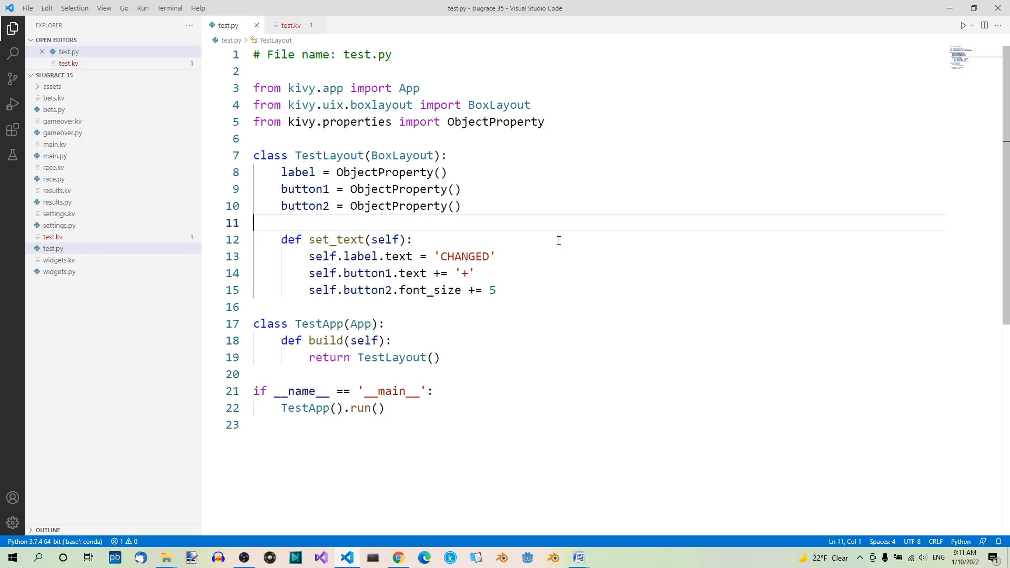
mouse_move(611, 240)
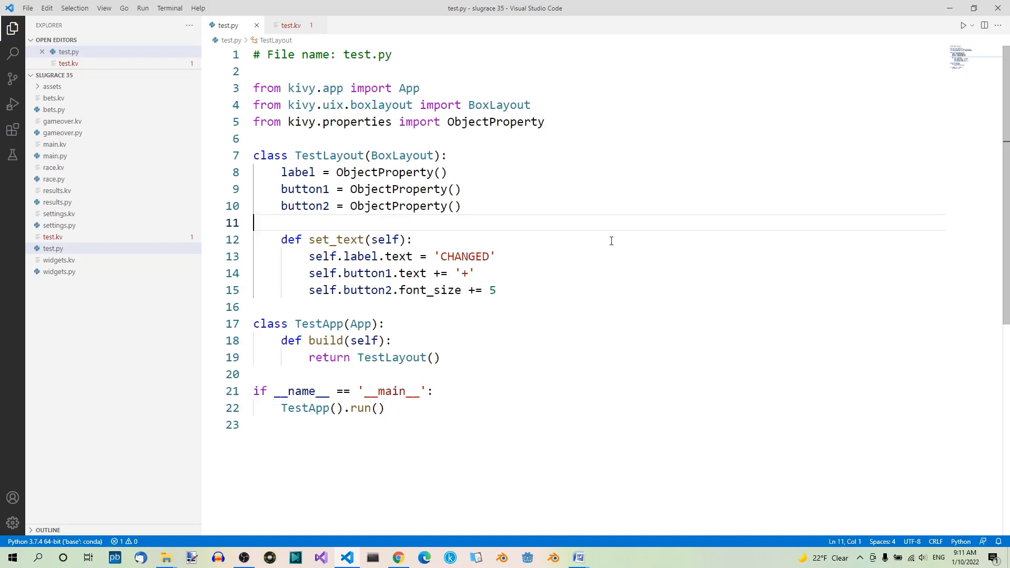
mouse_move(669, 247)
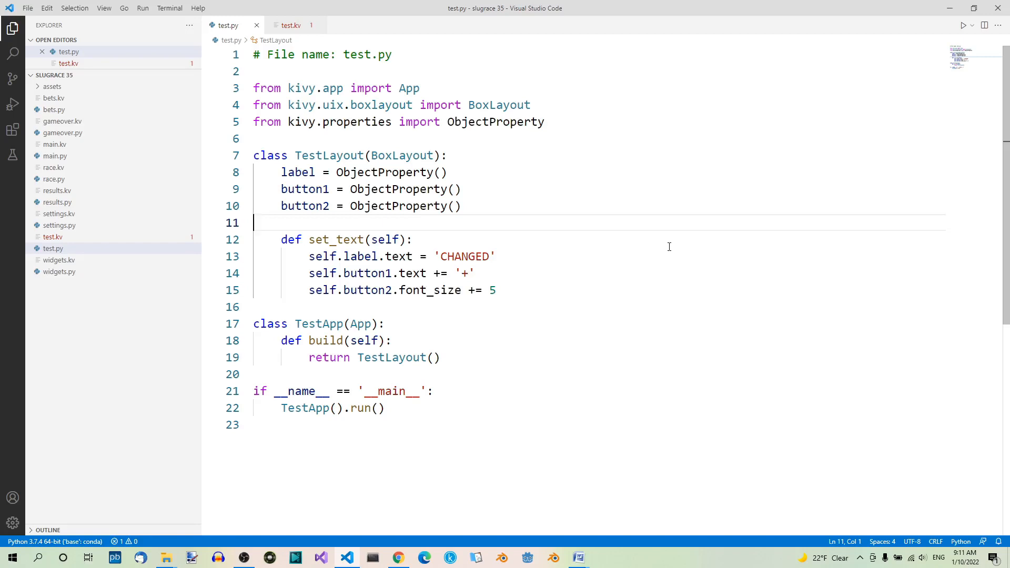
mouse_move(505, 266)
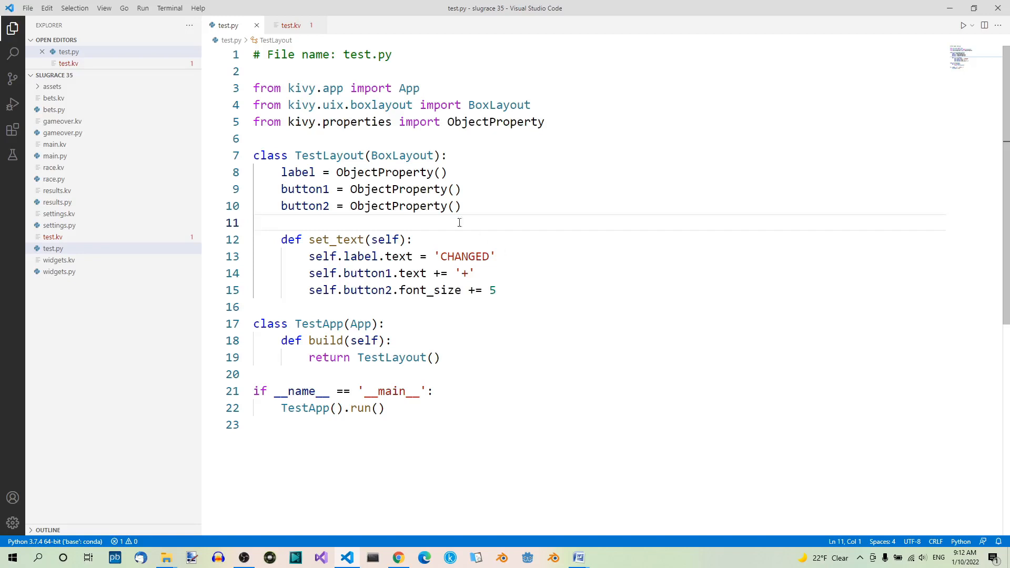
mouse_move(290, 25)
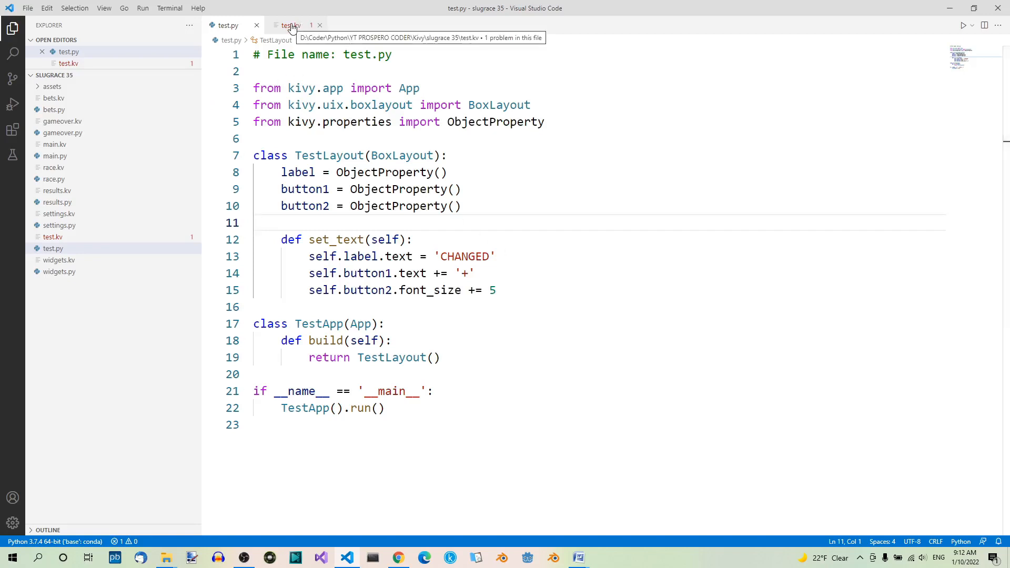
View the test.kv file with its TestLayout rule, two buttons and label
left_click(290, 25)
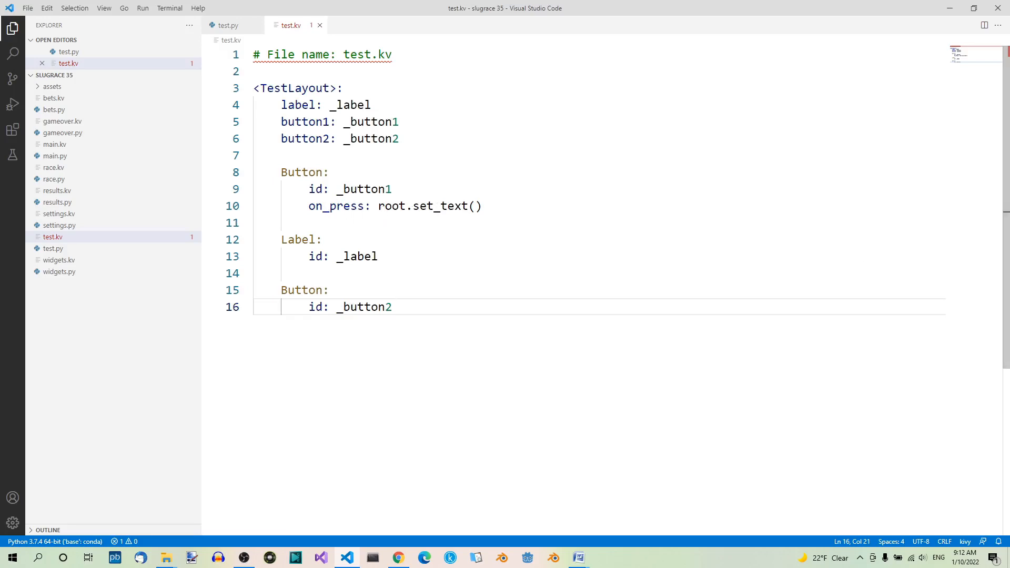
In test.py, add NumericProperty to the kivy.properties import and position after button2 for the counter
left_click(226, 25)
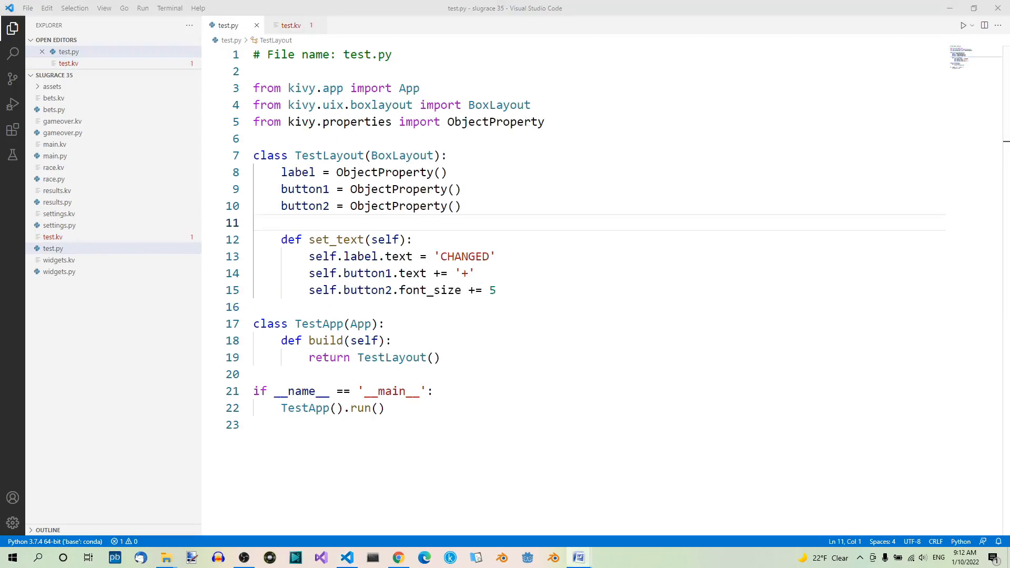
mouse_move(591, 132)
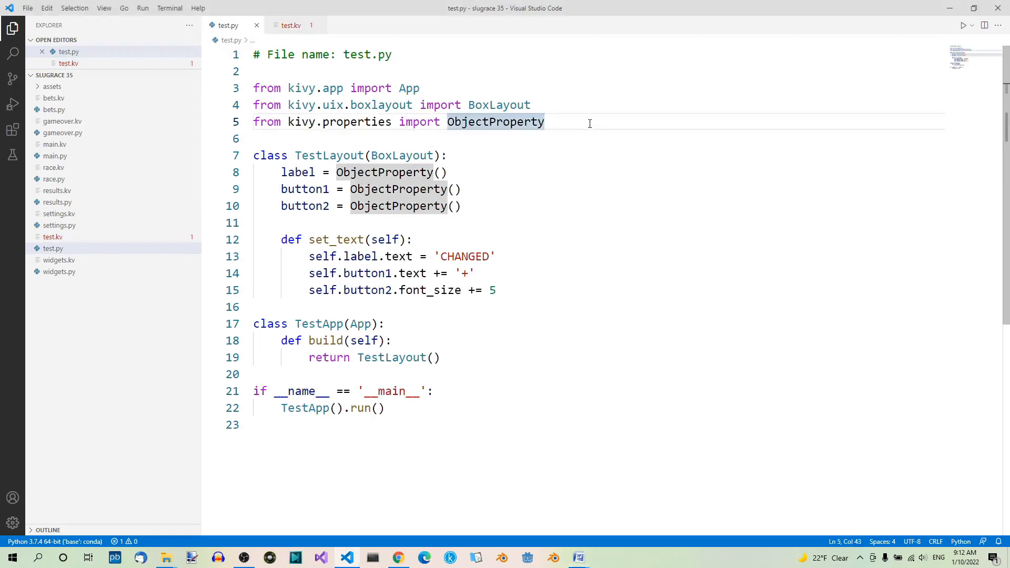
type(", NumericProperty")
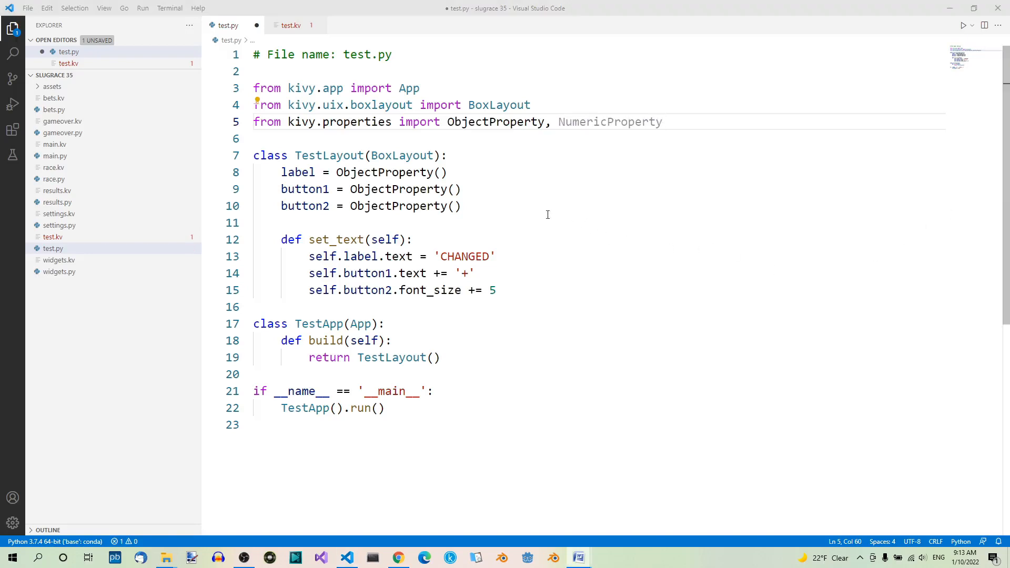
left_click(460, 206)
type("counter = NumericProperty(0)")
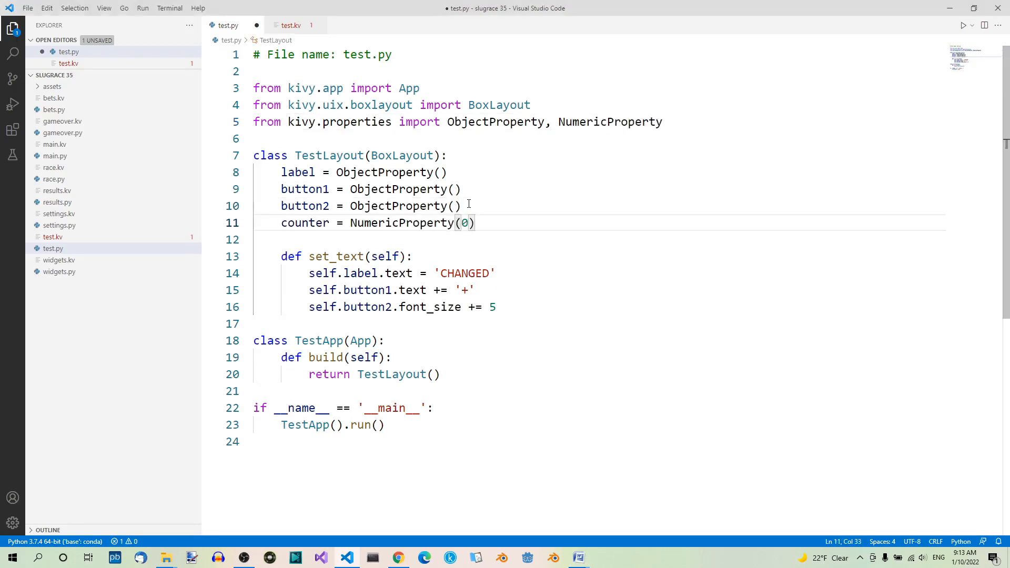
mouse_move(472, 227)
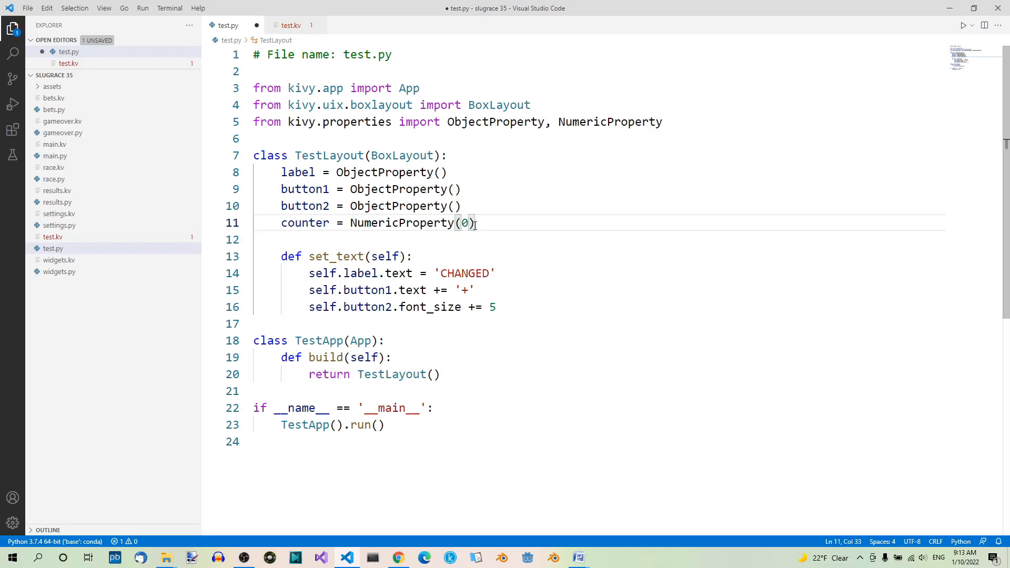
mouse_move(329, 227)
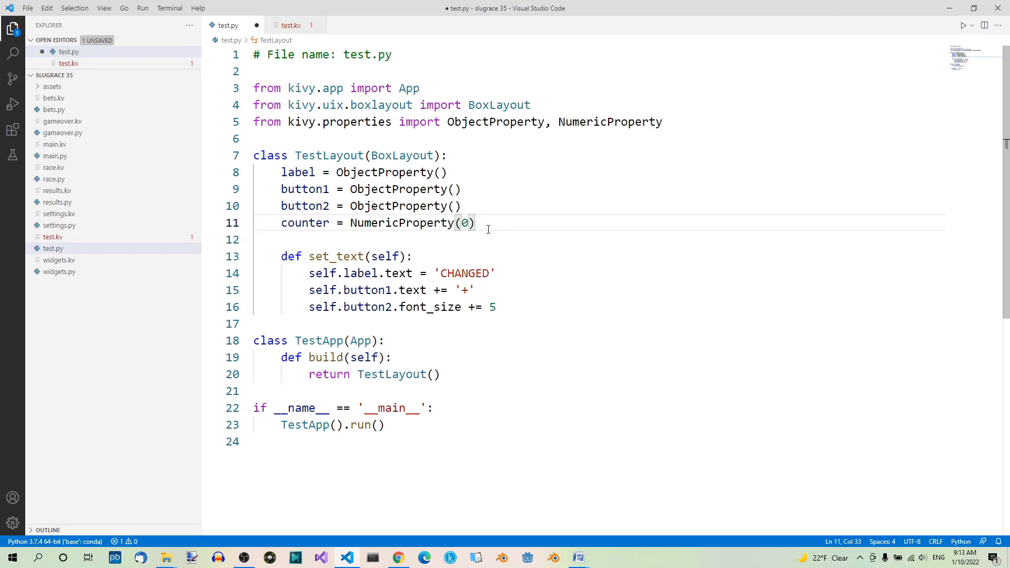
mouse_move(371, 273)
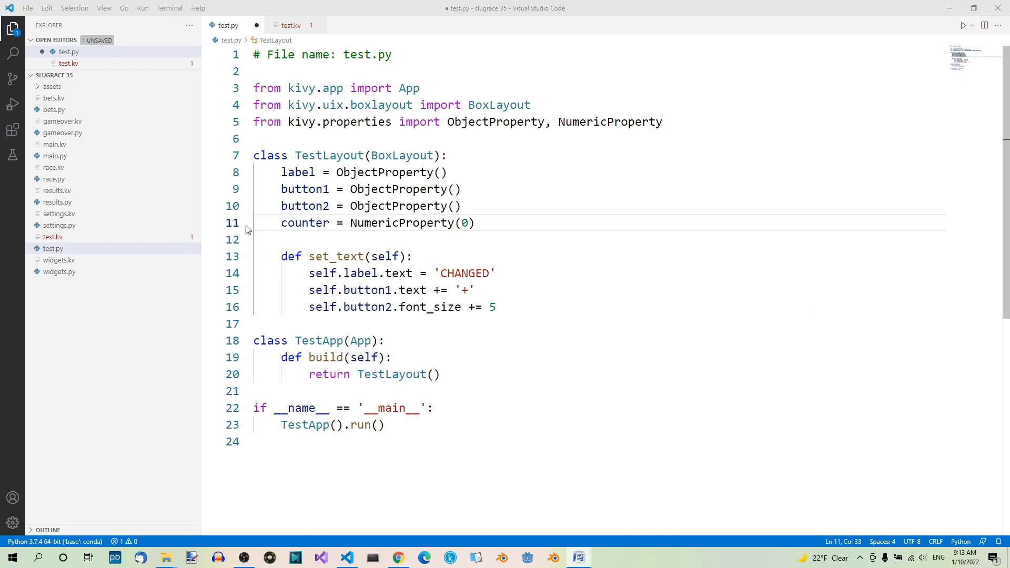
Append 'self.counter += 1' at the end of the set_text method
left_click(522, 307)
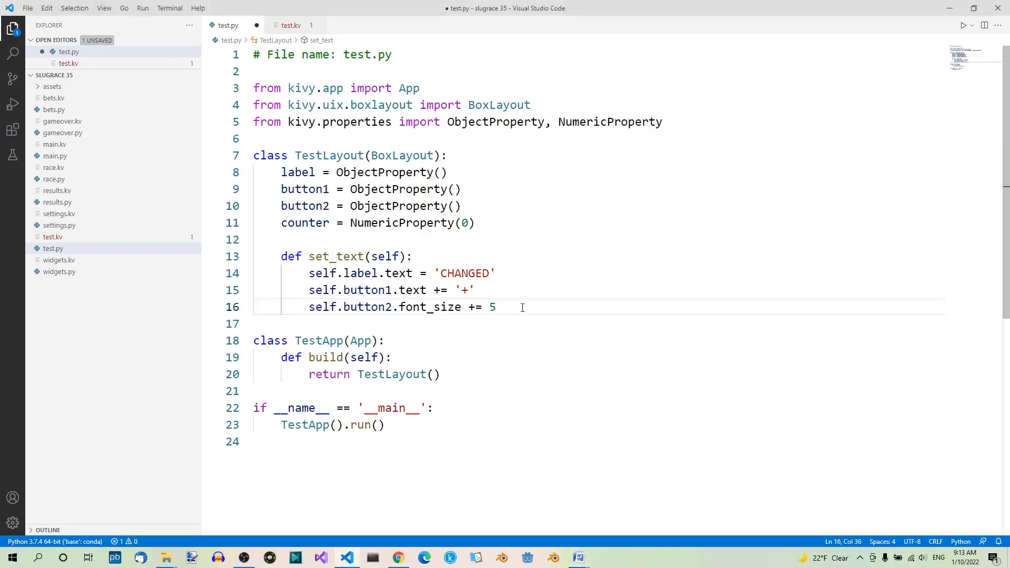
type("self.counter += 1")
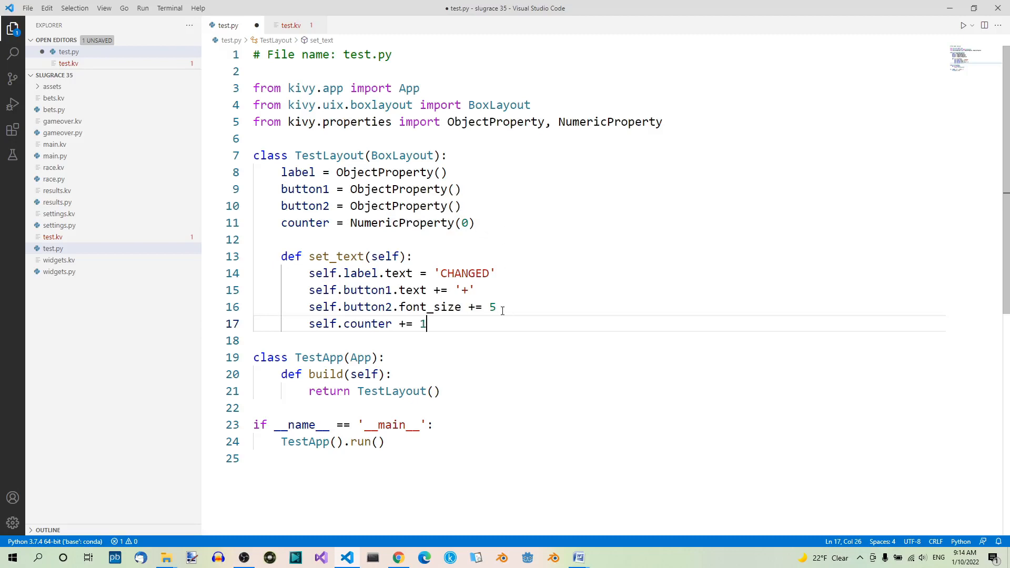
mouse_move(333, 315)
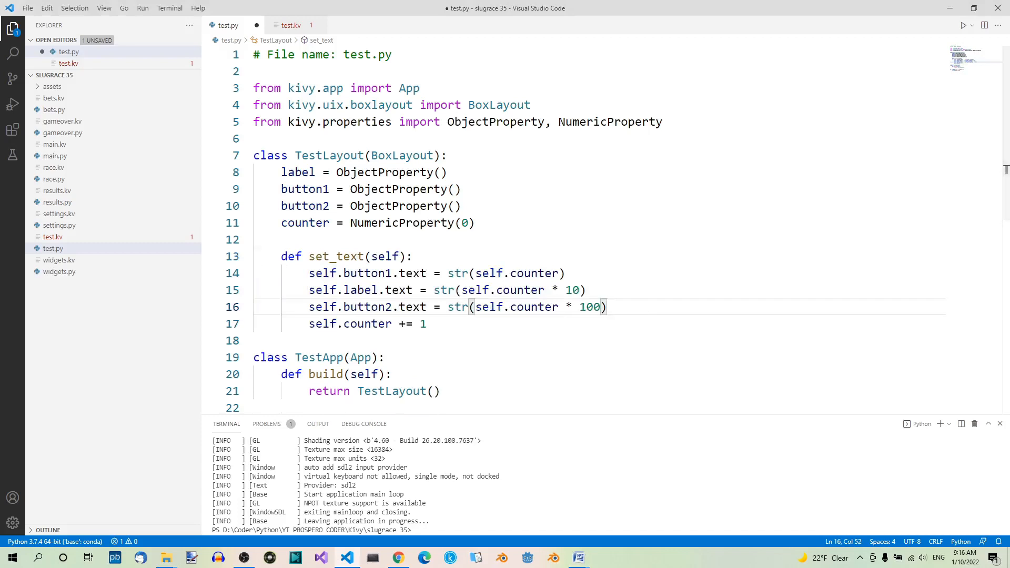
mouse_move(923, 123)
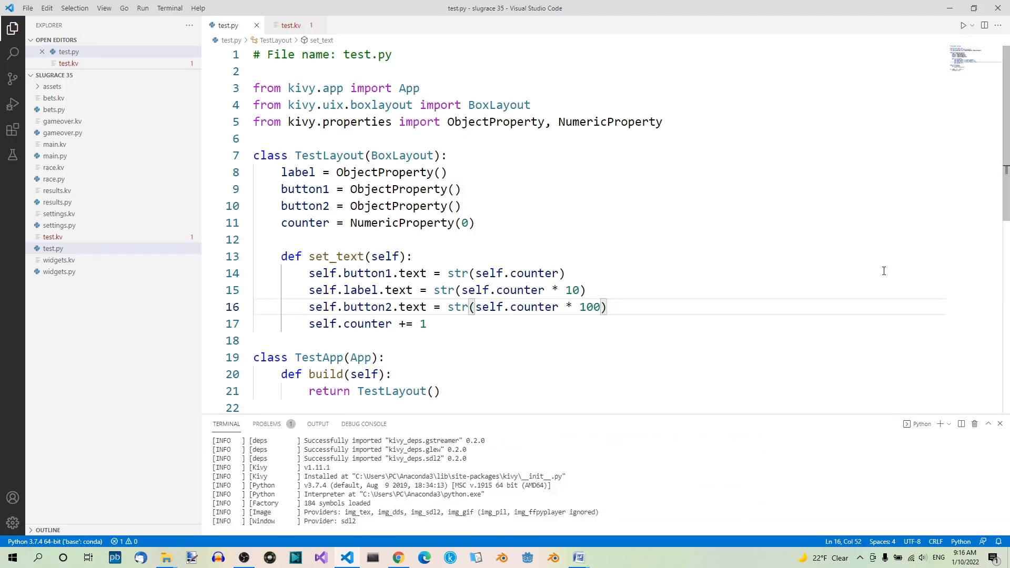
Run test.py until the widgets read 9, 90 and 900, then close the app window
left_click(964, 25)
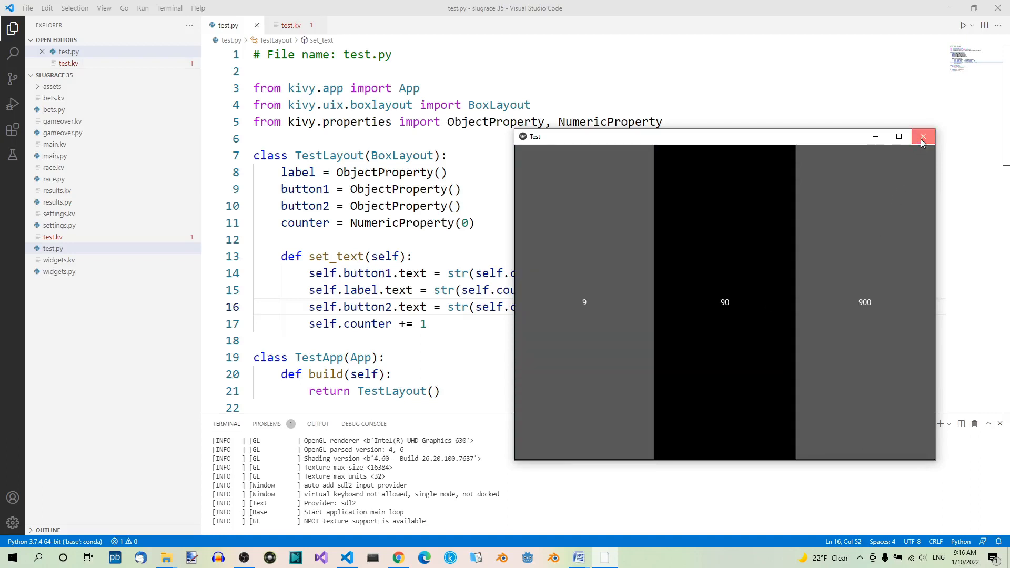
left_click(923, 136)
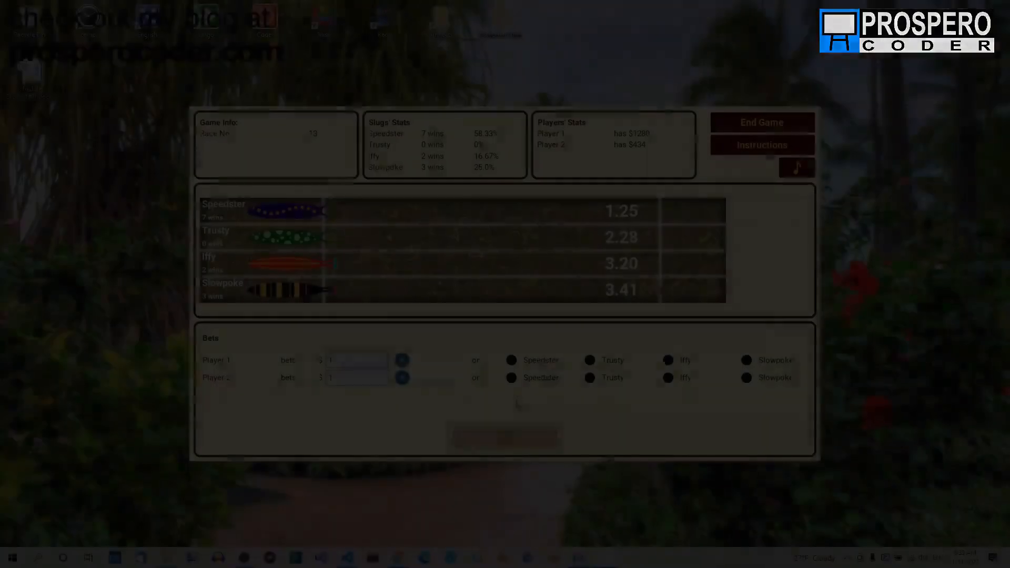
Run race 13 to see Iffy win, then advance and start the next race
left_click(505, 437)
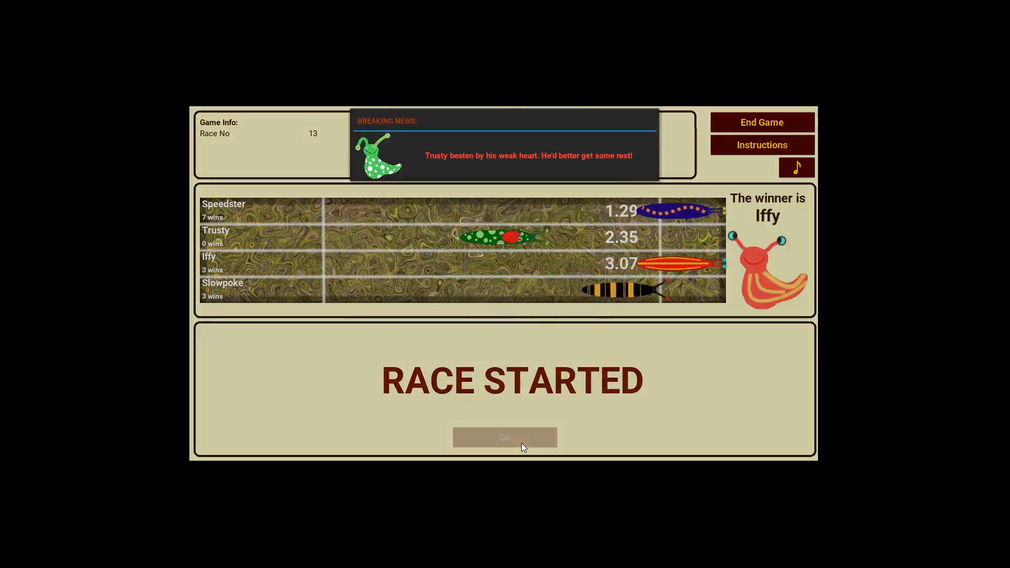
left_click(505, 437)
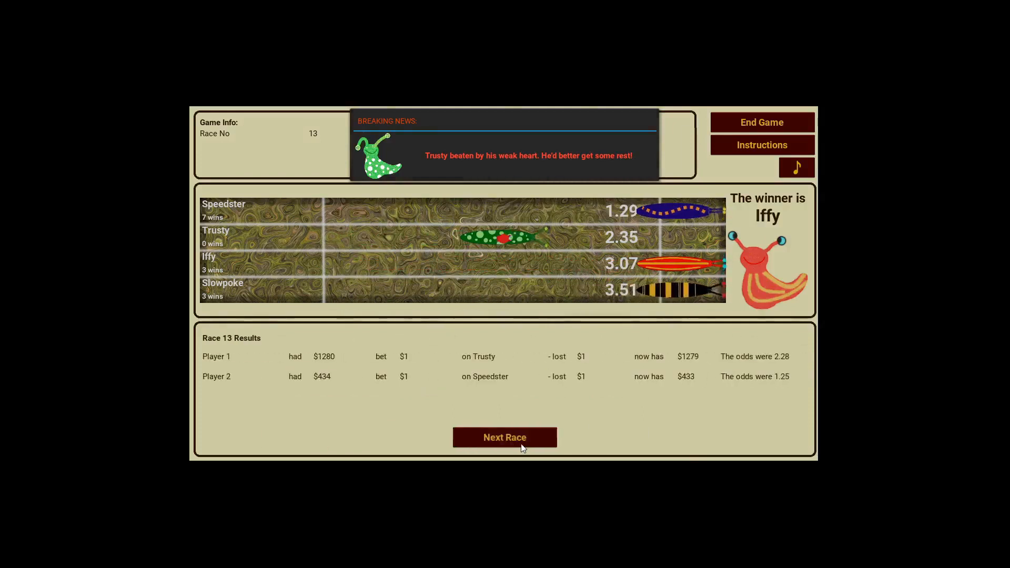
mouse_move(541, 391)
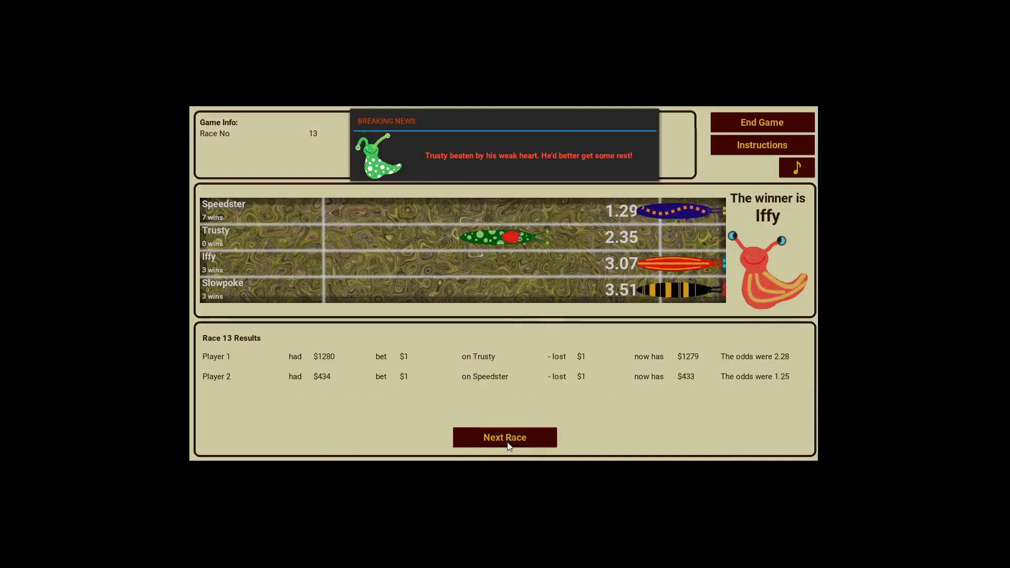
left_click(505, 437)
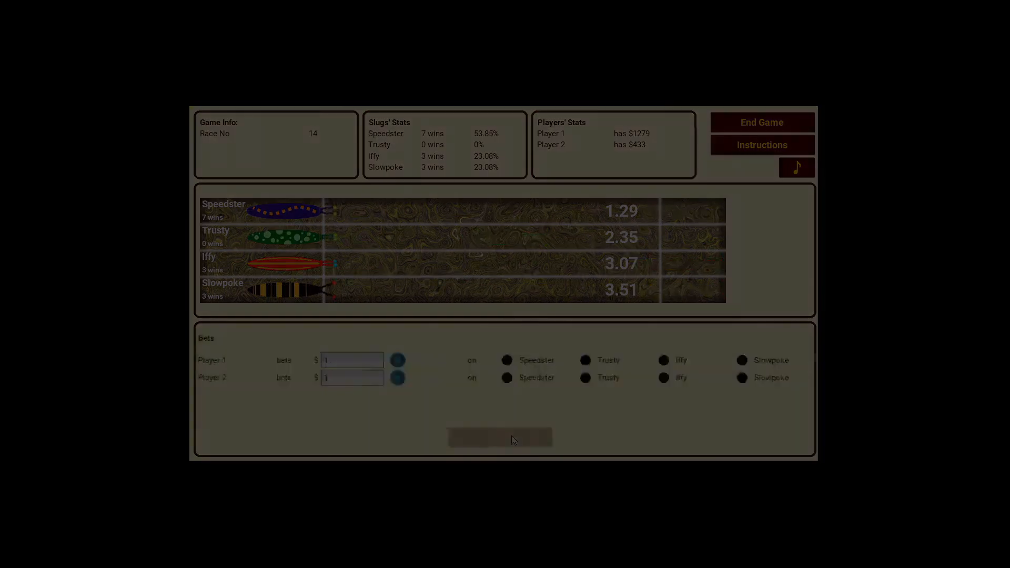
left_click(505, 437)
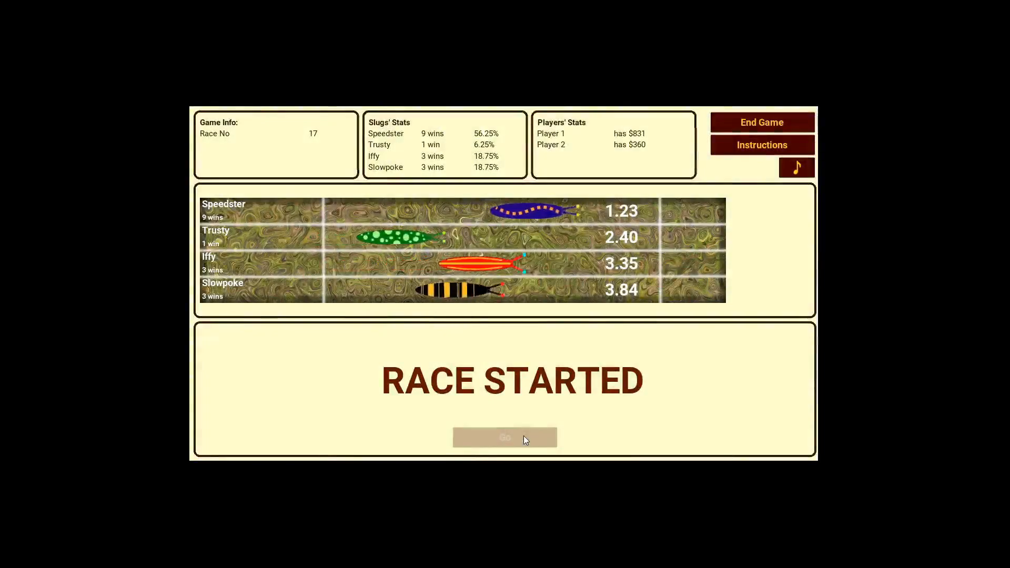